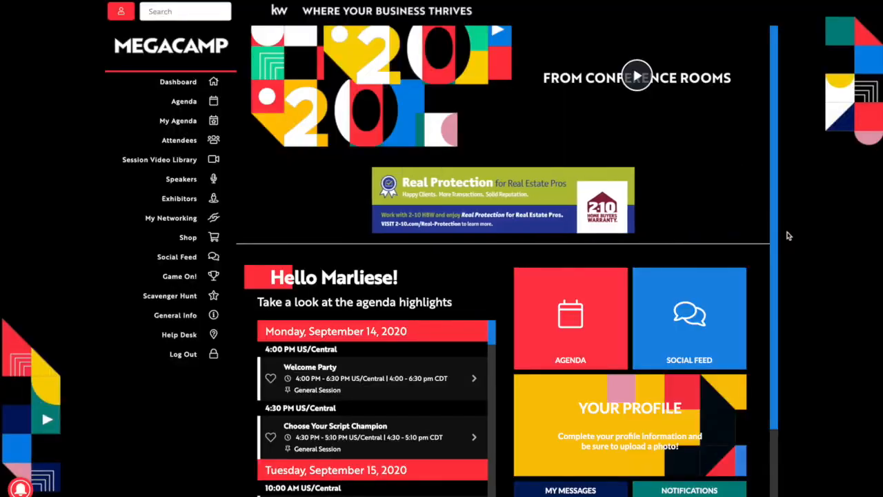
Step: From the dashboard, answer the My Networking questionnaire and rebuild the network matches, confirming the wipe
scroll(down, 3)
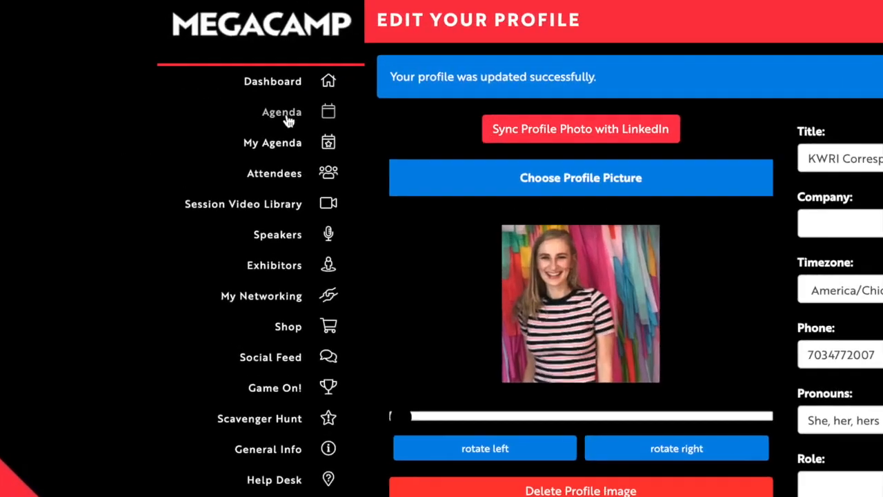
click(281, 112)
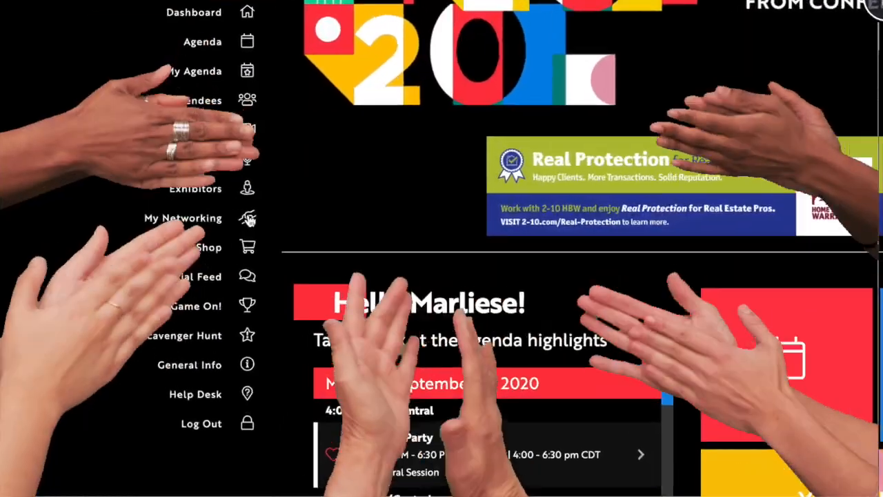
click(182, 218)
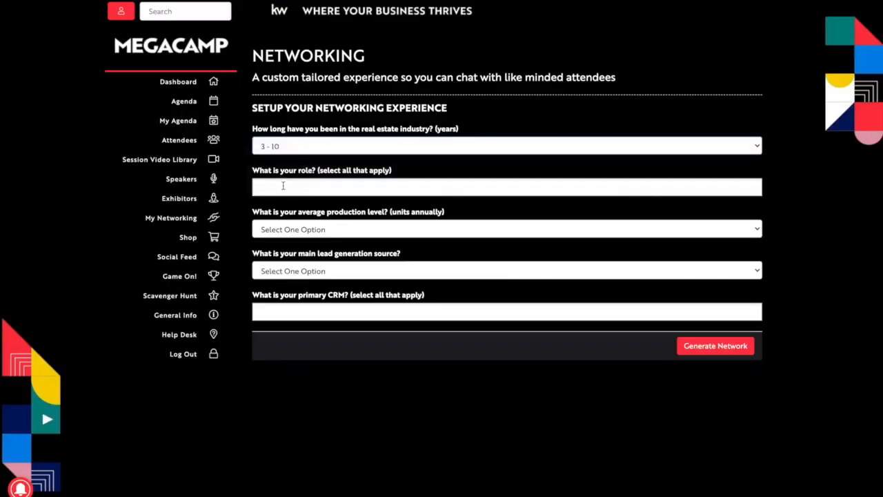
click(283, 186)
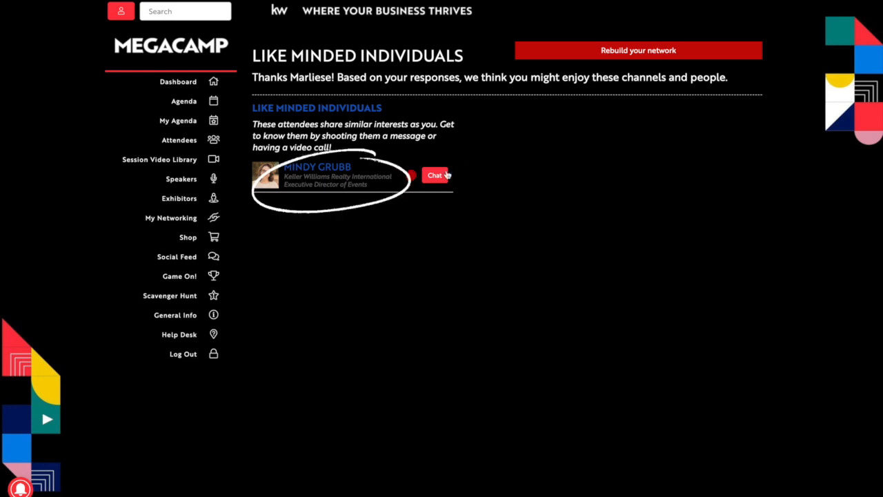
click(637, 50)
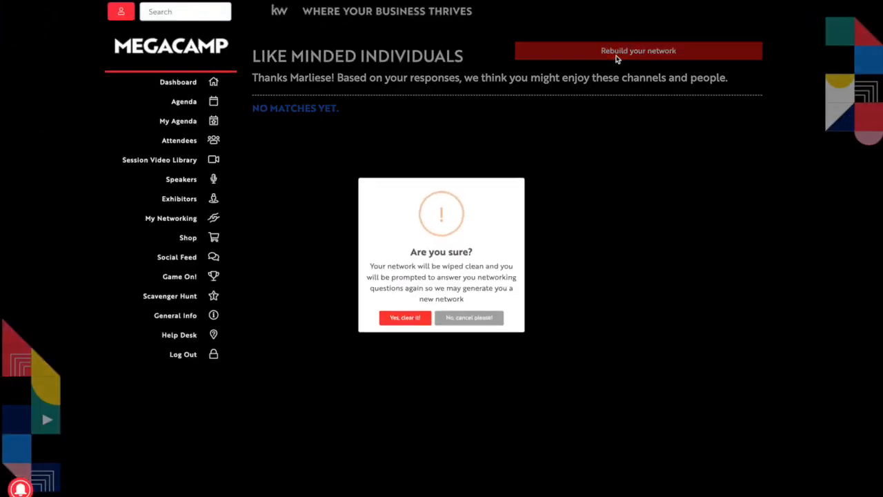
click(406, 318)
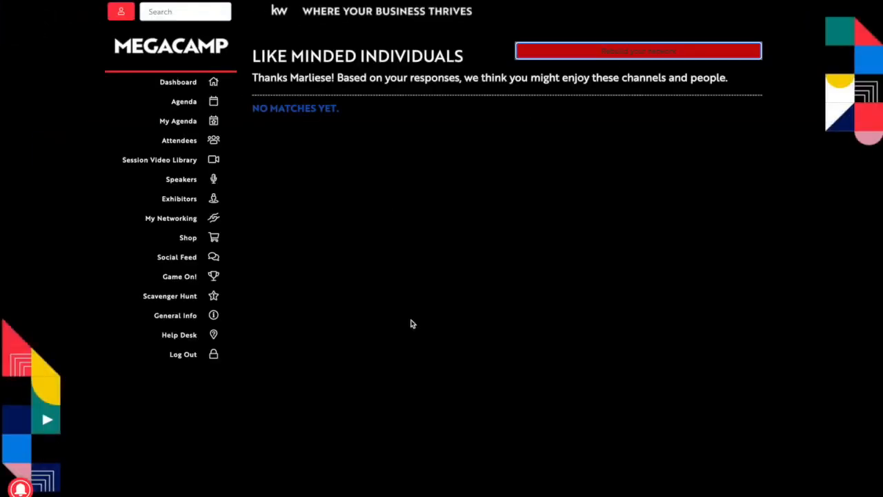
Step: Visit Attendees, Social Feed and Agenda, then land on the Welcome Party session page
click(180, 141)
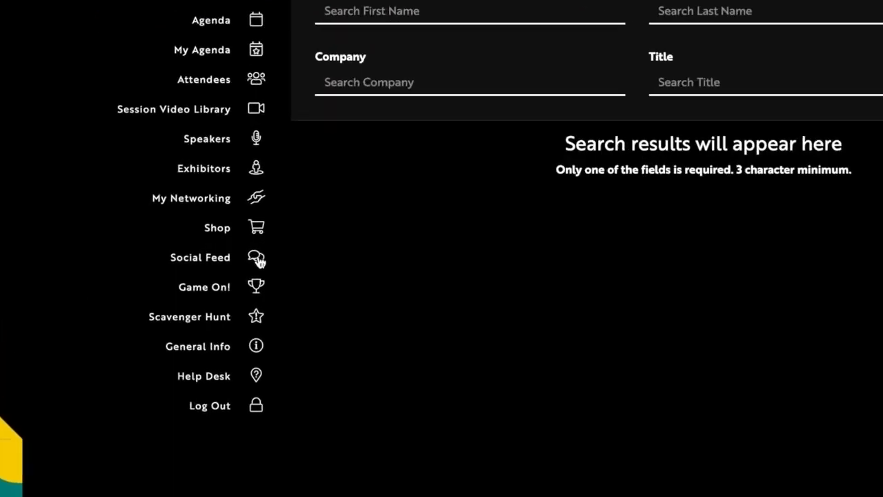
click(199, 257)
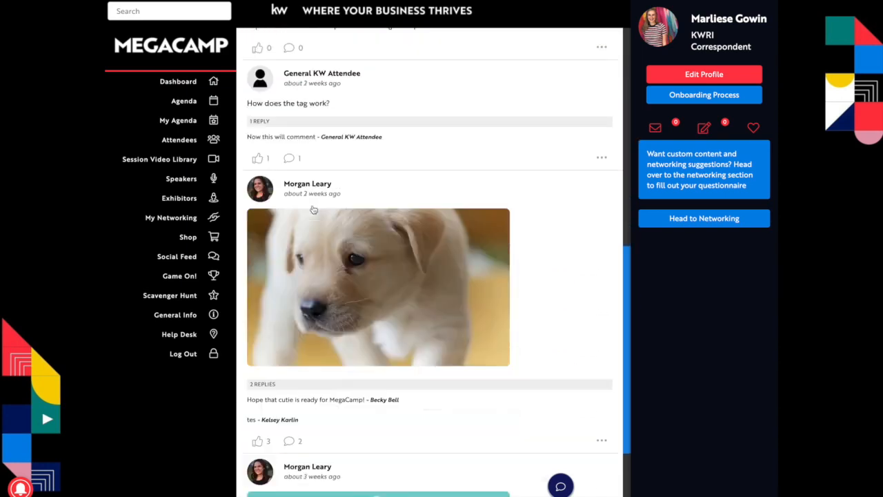
click(184, 100)
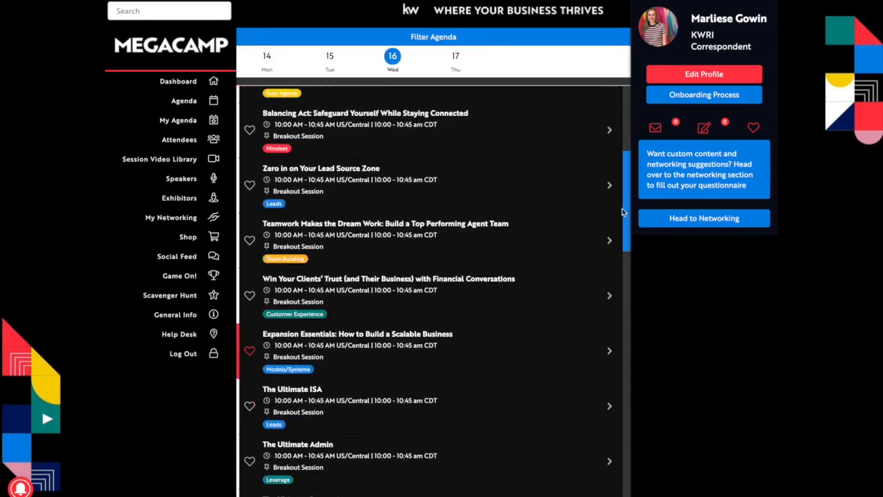
scroll(down, 3)
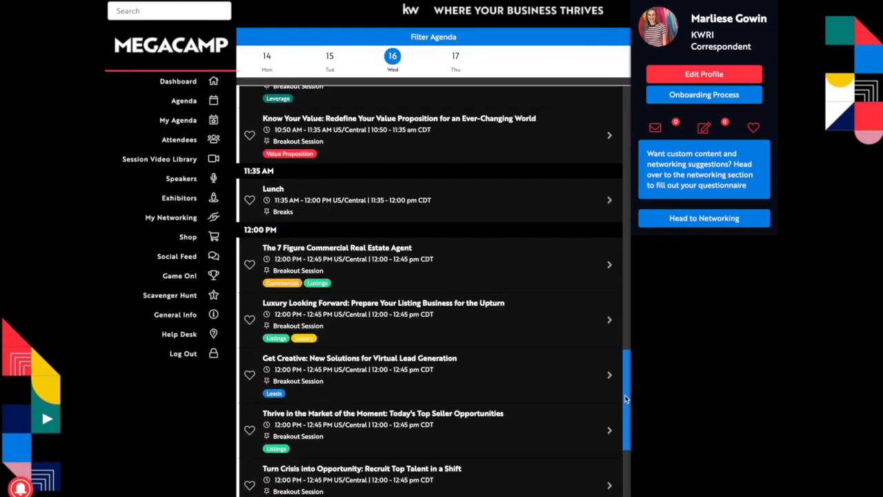
click(268, 58)
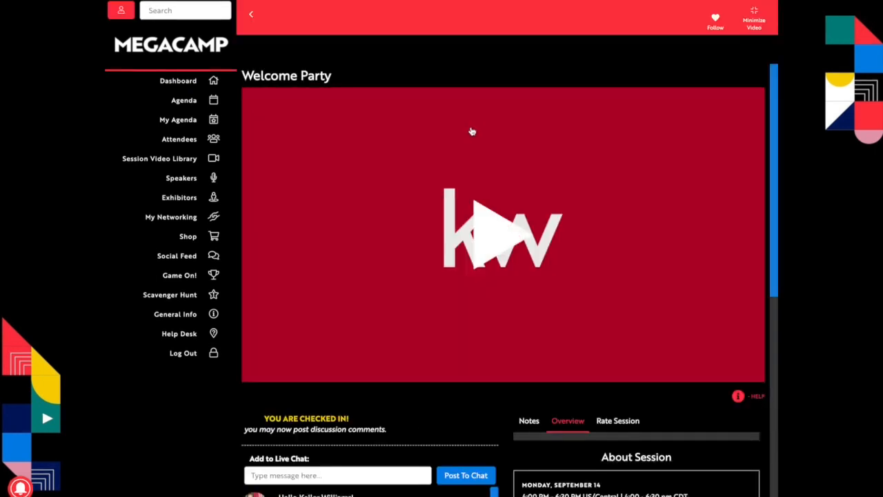
scroll(down, 3)
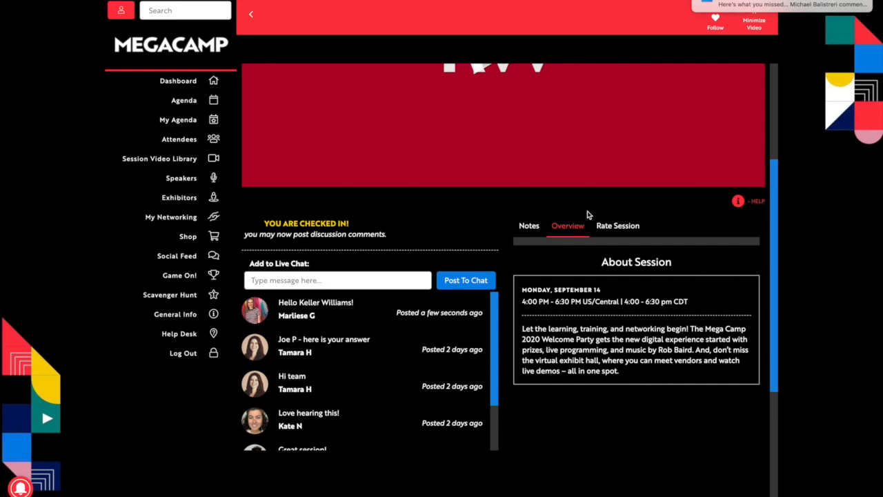